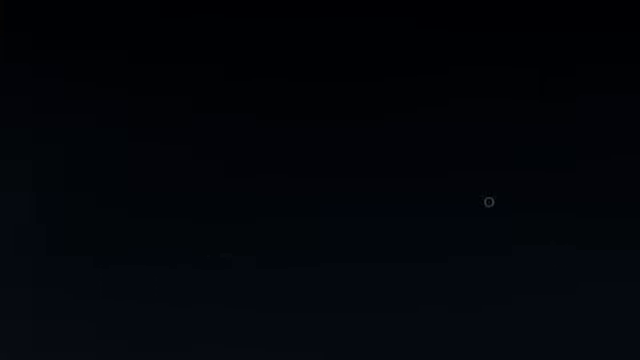
mouse_move(224, 252)
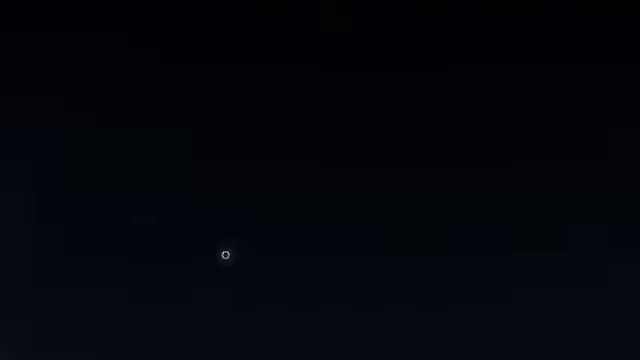